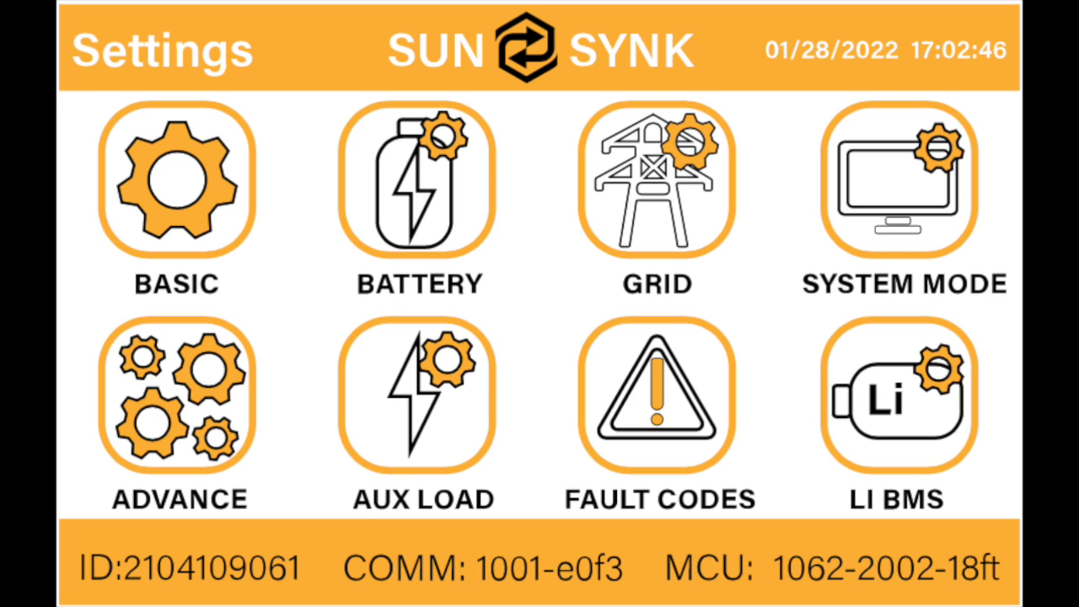
Step: Enter Basic Setup from the Settings menu, landing on the Time page
click(175, 182)
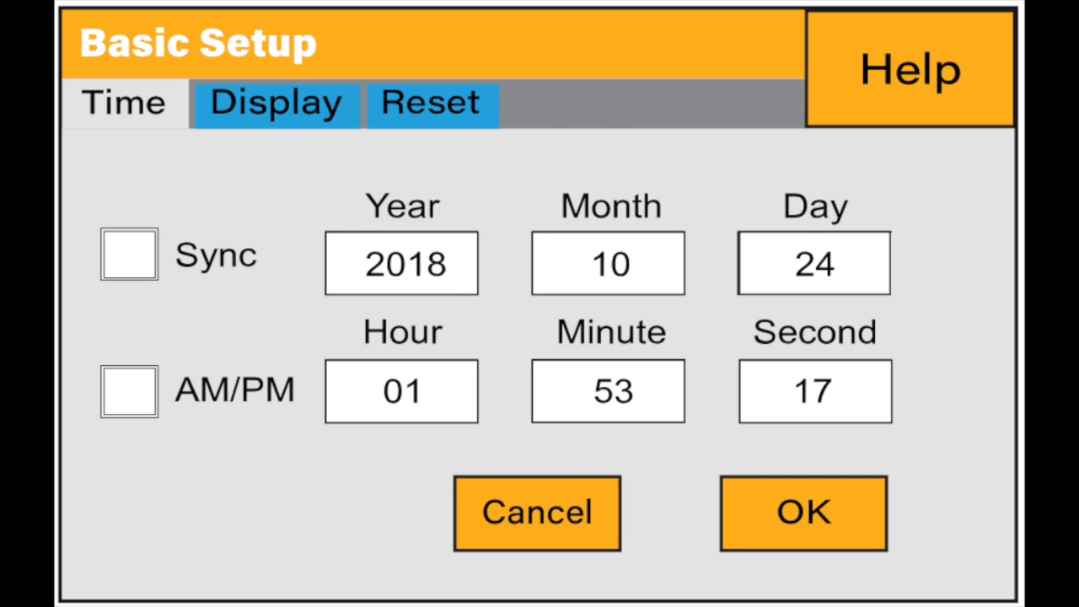
Step: Show the Display page with company name, auto dim, beeper and language options
click(430, 104)
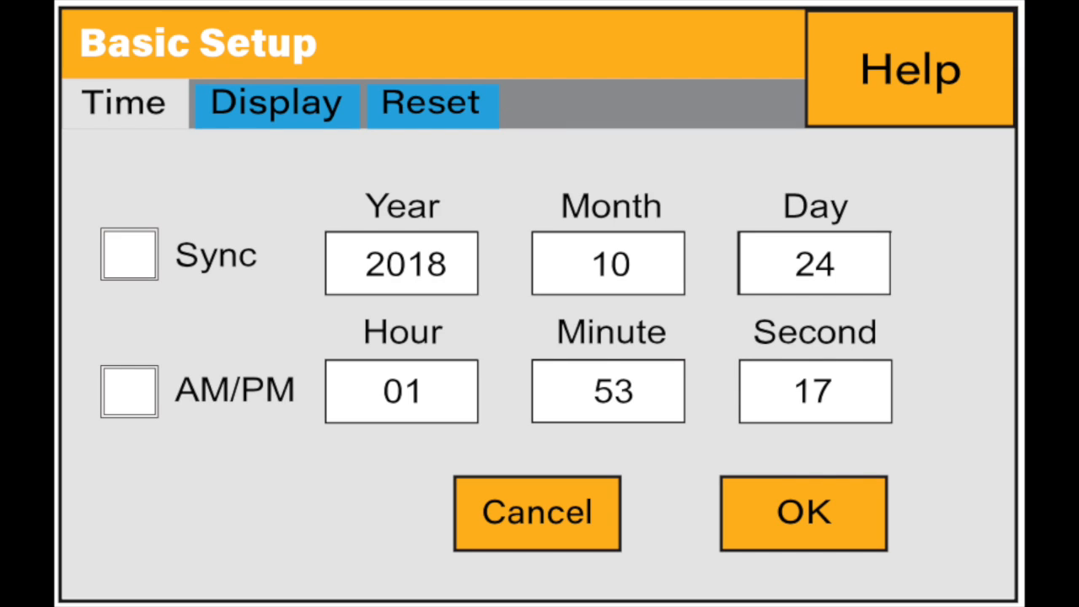
click(273, 104)
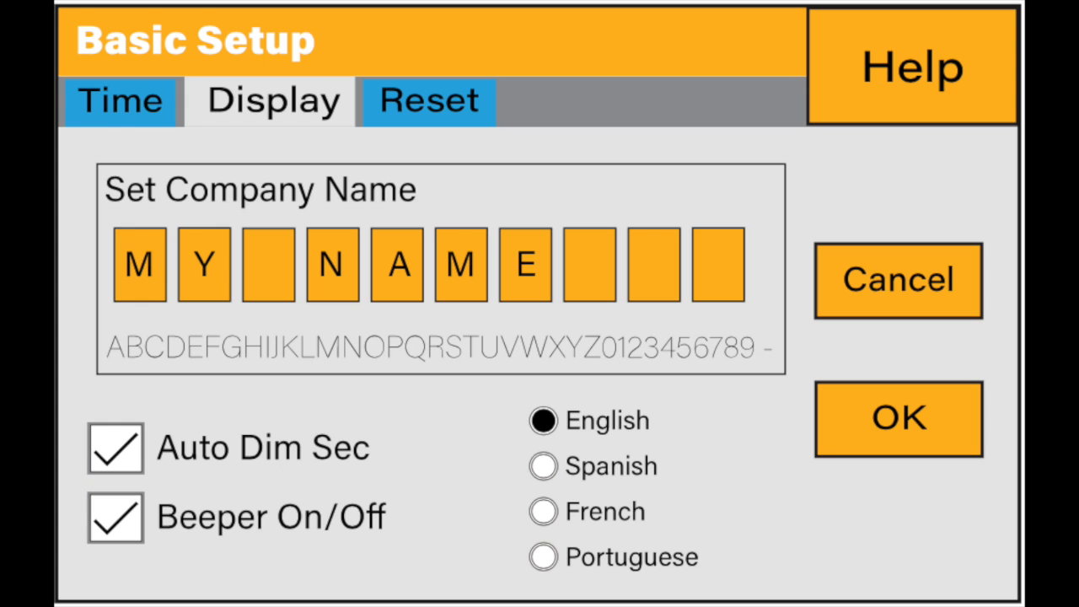